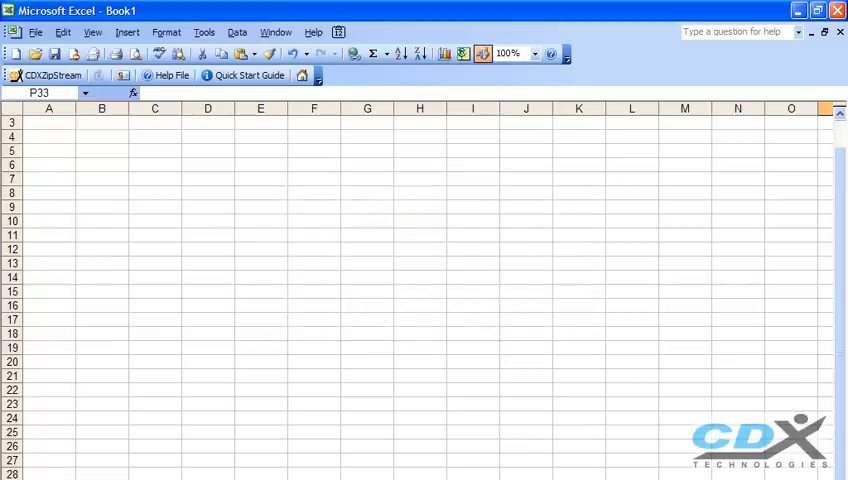
{"action": "mouse_move", "coordinate": [268, 272]}
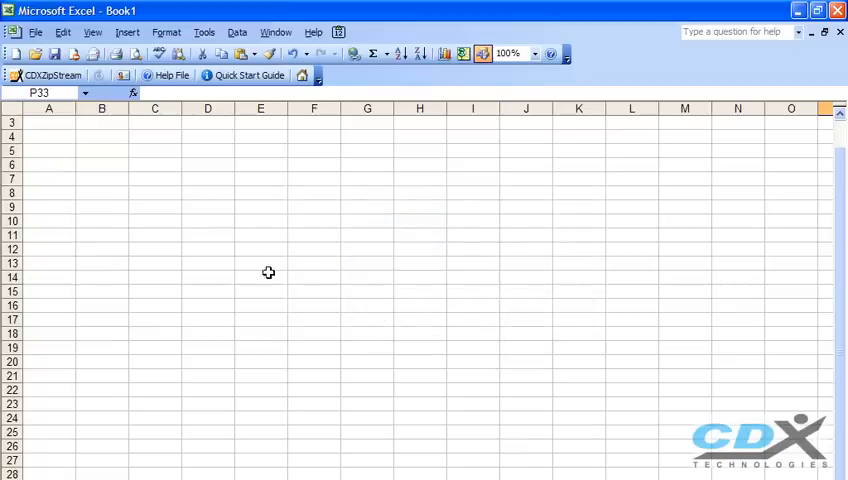
- Show the CDXZipStream Functions submenu from cell C5's right-click menu
{"action": "right_click", "coordinate": [154, 150]}
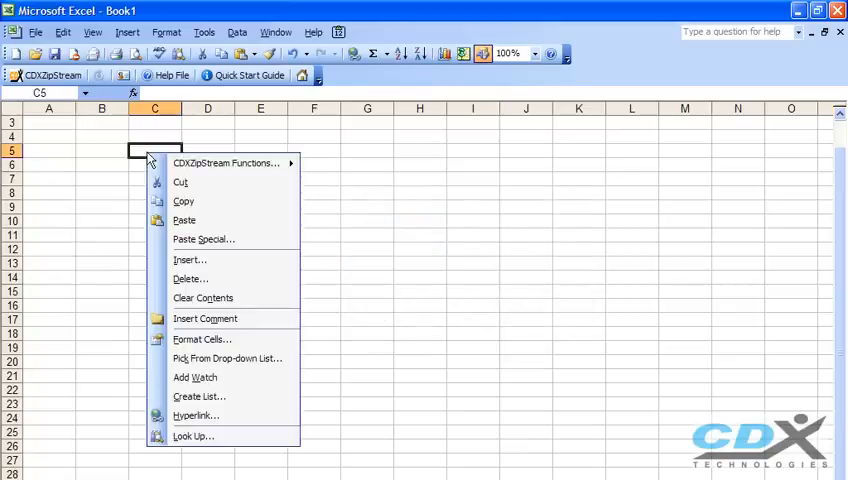
{"action": "left_click", "coordinate": [225, 163]}
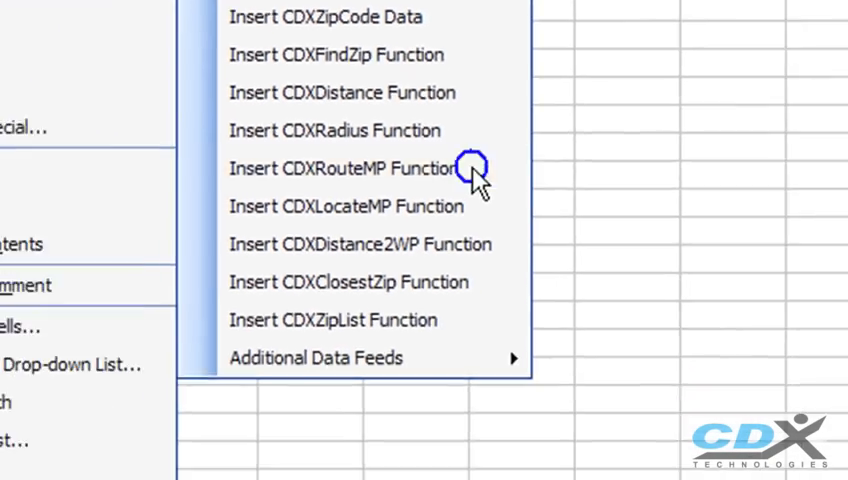
- Set CDXRouteMP from '59 West 44th Street, NY, NY' to 07869, quickest route, route map output
{"action": "left_click", "coordinate": [345, 168]}
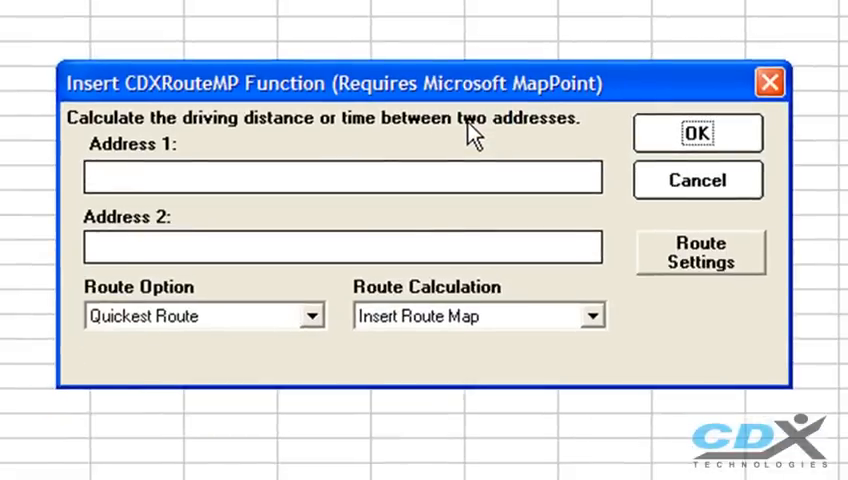
{"action": "type", "text": "59 West 44th Street, NY, NY"}
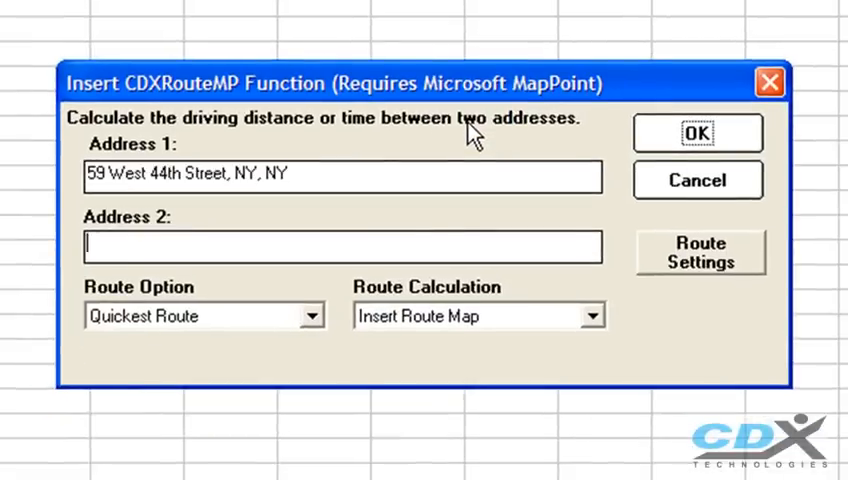
{"action": "type", "text": "07869"}
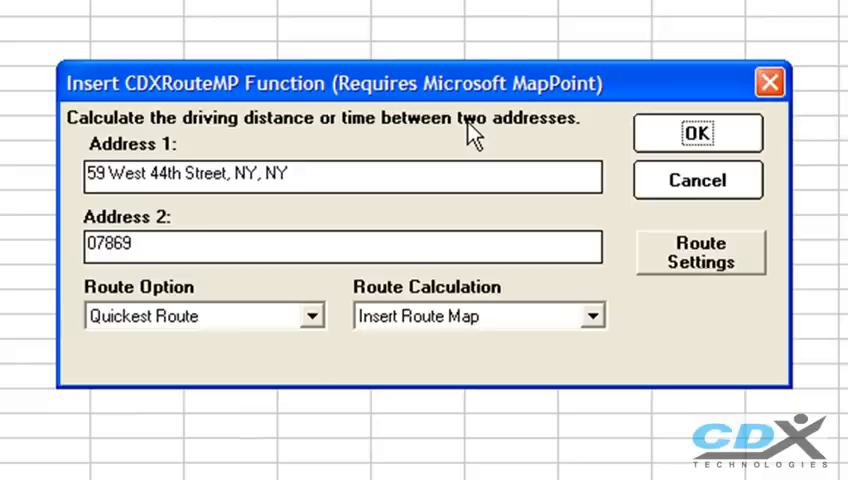
{"action": "left_click", "coordinate": [311, 315]}
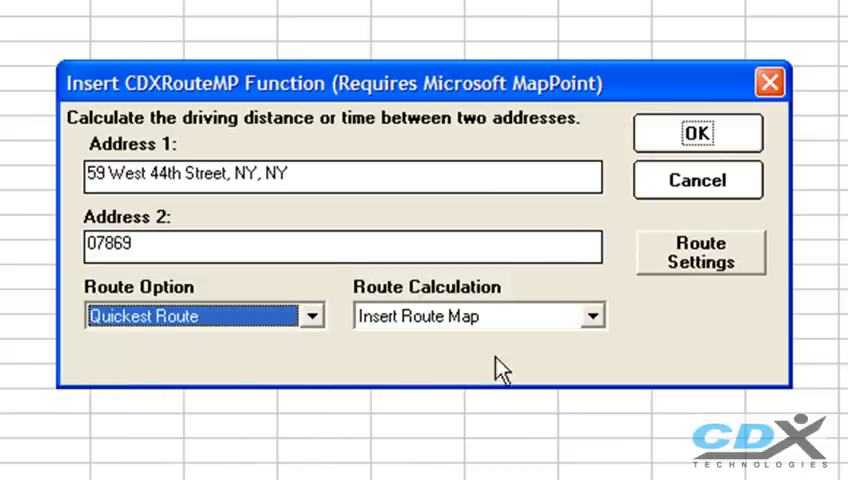
{"action": "left_click", "coordinate": [592, 315]}
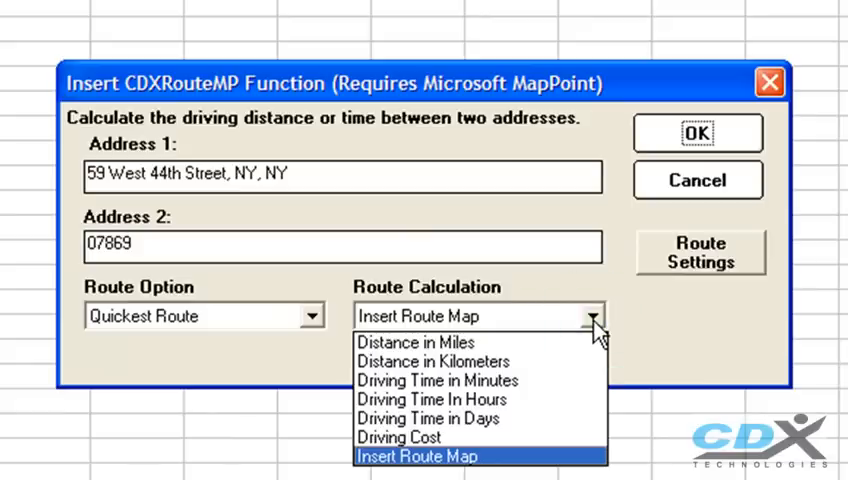
{"action": "left_click", "coordinate": [417, 455]}
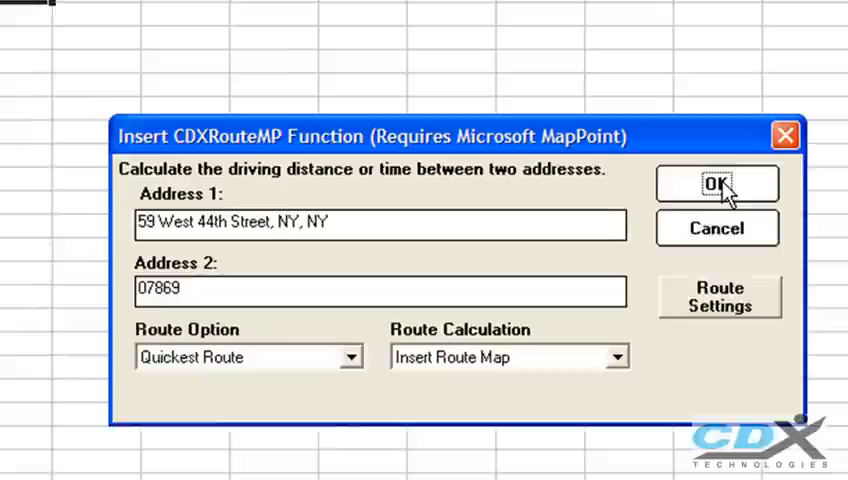
- Insert the New York to 07869 route map, then delete it from the sheet
{"action": "left_click", "coordinate": [716, 184]}
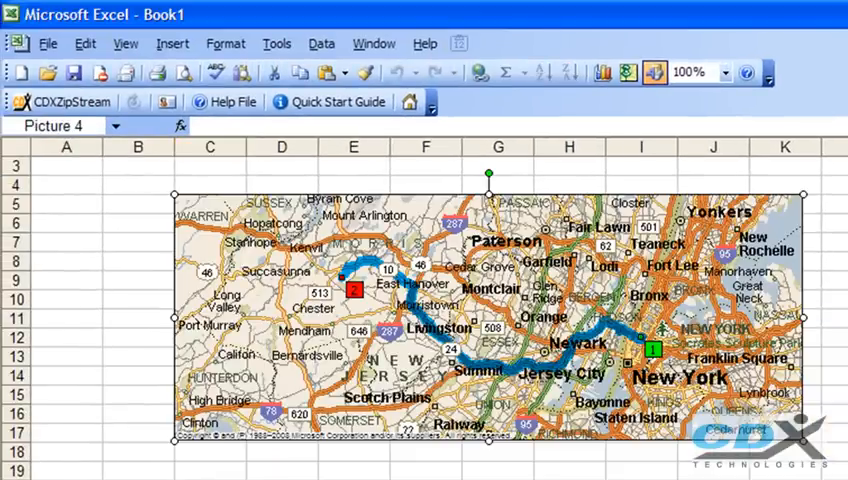
{"action": "key", "text": "Delete"}
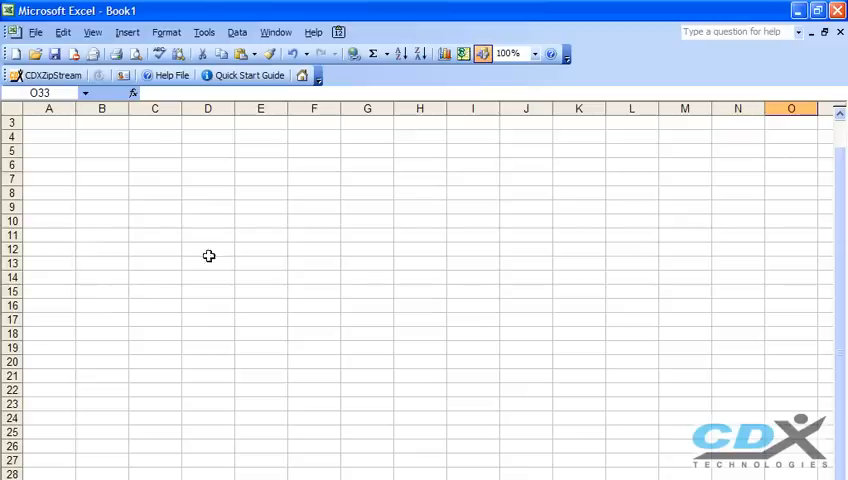
- Choose Insert CDXRadius Function from the cell's CDXZipStream Functions menu
{"action": "right_click", "coordinate": [155, 150]}
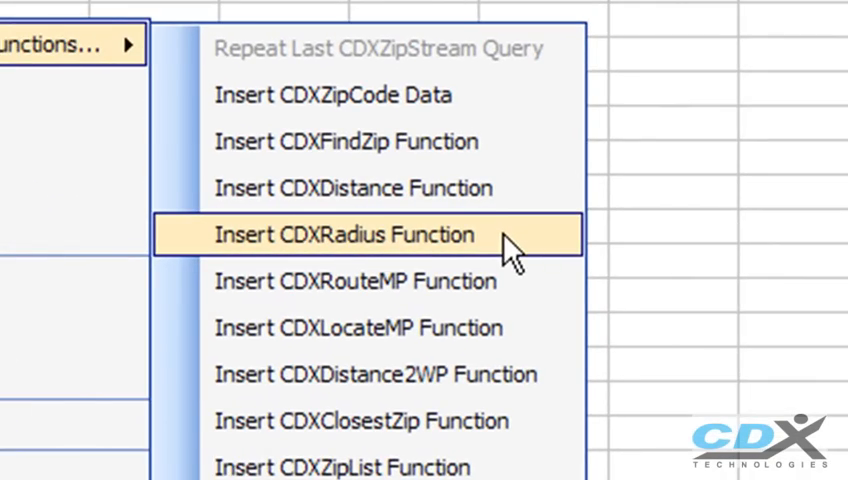
{"action": "left_click", "coordinate": [350, 235]}
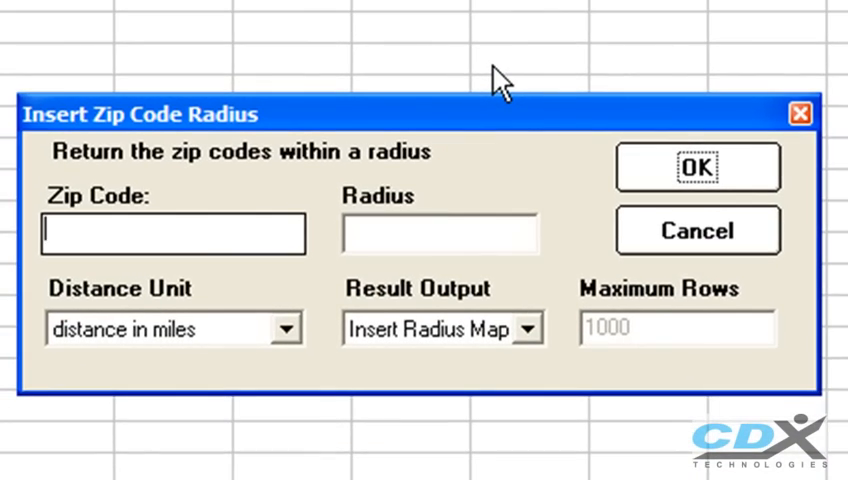
- Insert a radius map for ZIP 07869 with a 3-mile radius
{"action": "type", "text": "0786"}
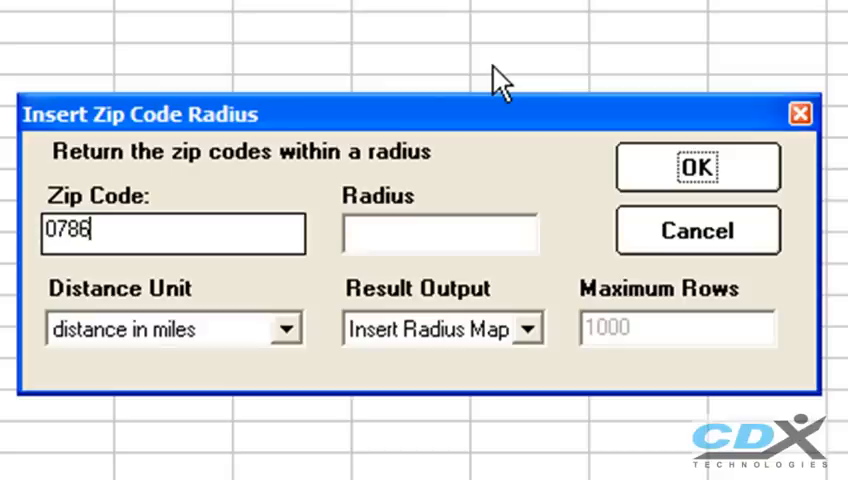
{"action": "type", "text": "9"}
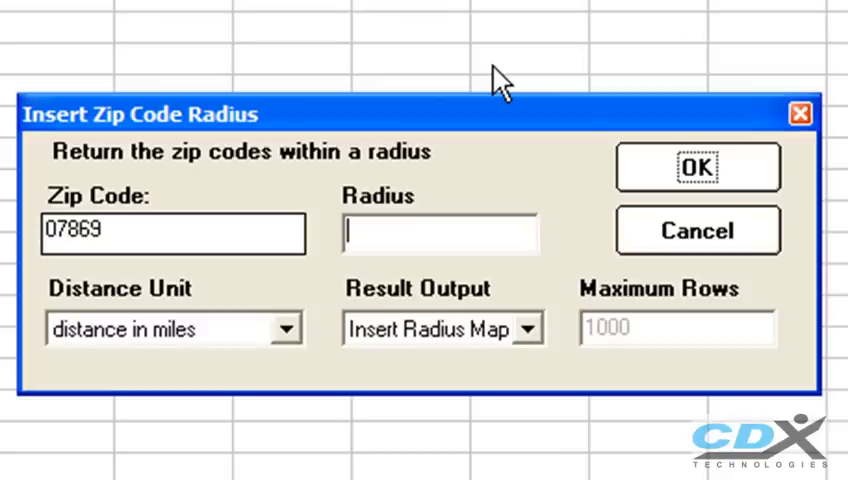
{"action": "type", "text": "3"}
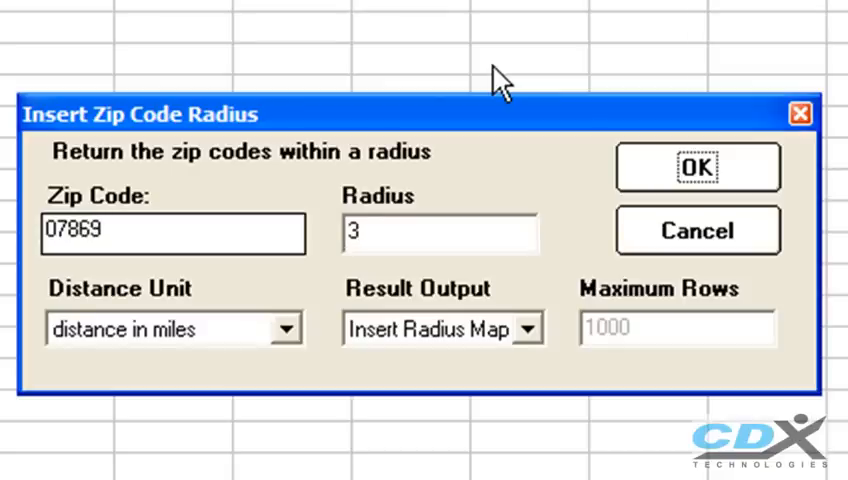
{"action": "left_click", "coordinate": [528, 328]}
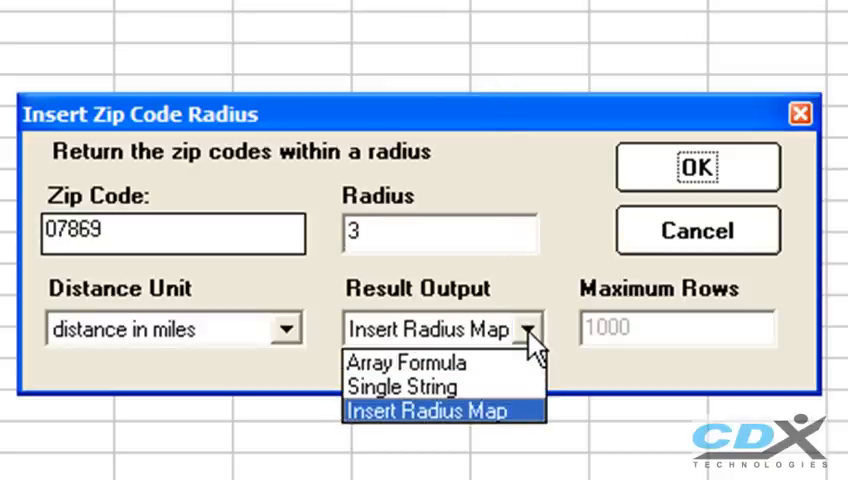
{"action": "left_click", "coordinate": [428, 410]}
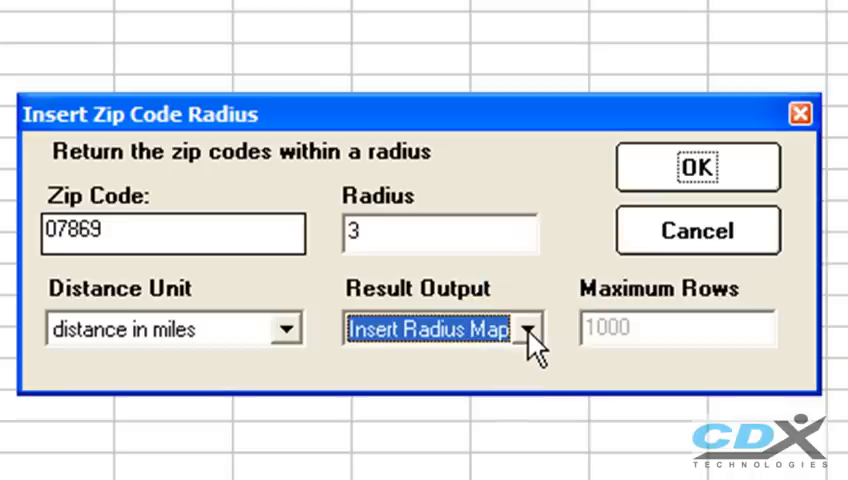
{"action": "left_click", "coordinate": [697, 166]}
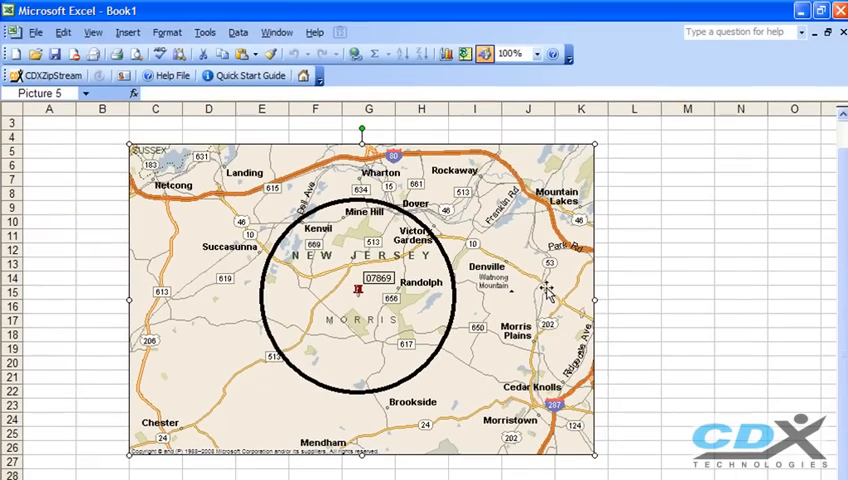
{"action": "mouse_move", "coordinate": [700, 316]}
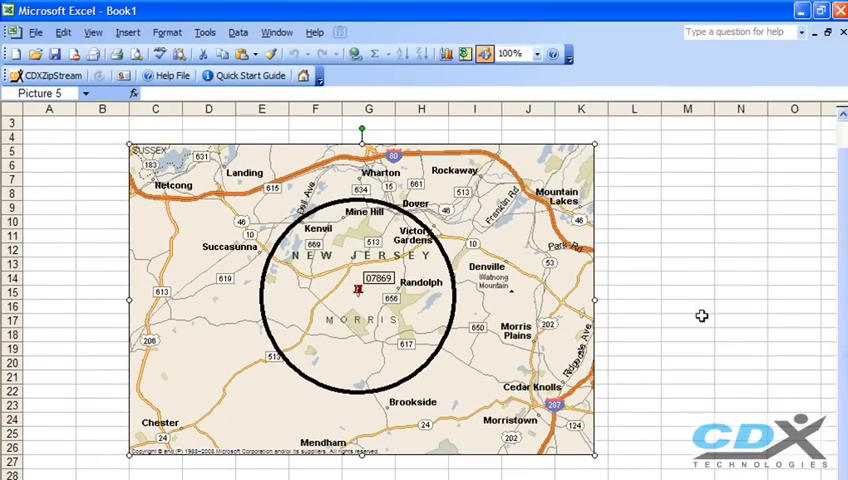